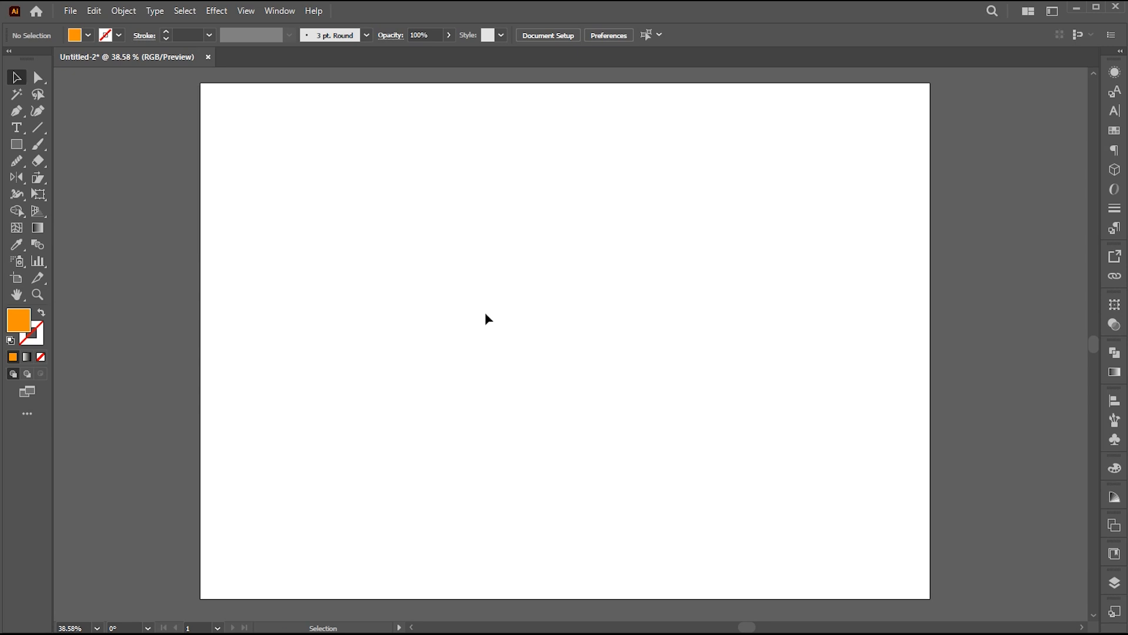
{"action": "mouse_move", "coordinate": [15, 157]}
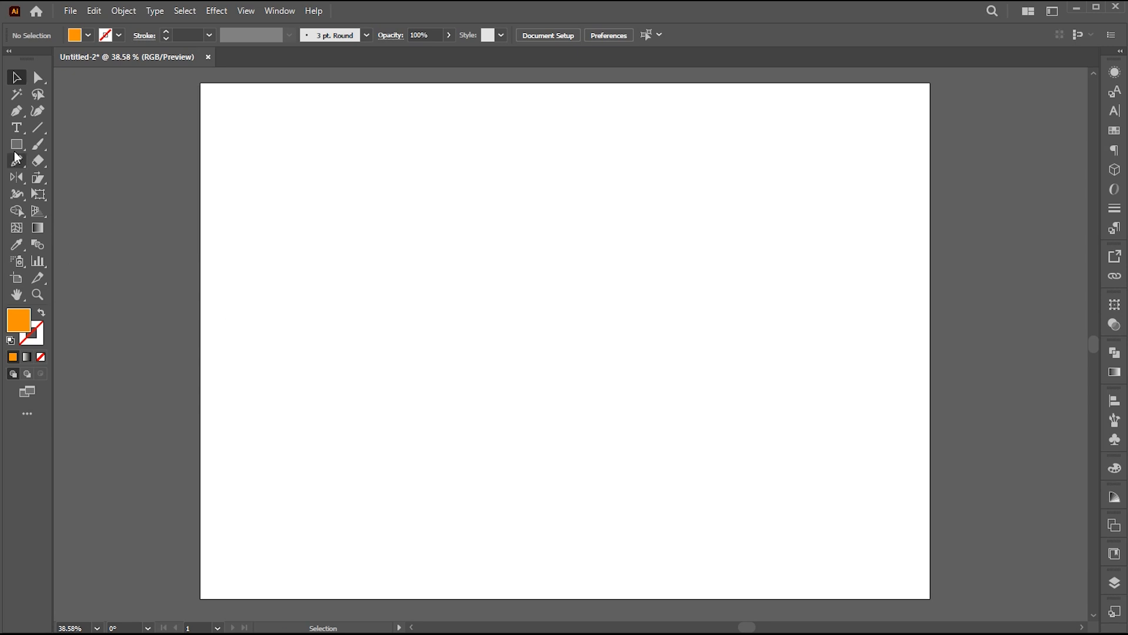
Step: Draw an orange rectangle covering the whole artboard and lock it as the background
{"action": "left_click_drag", "start_coordinate": [199, 94], "coordinate": [300, 194]}
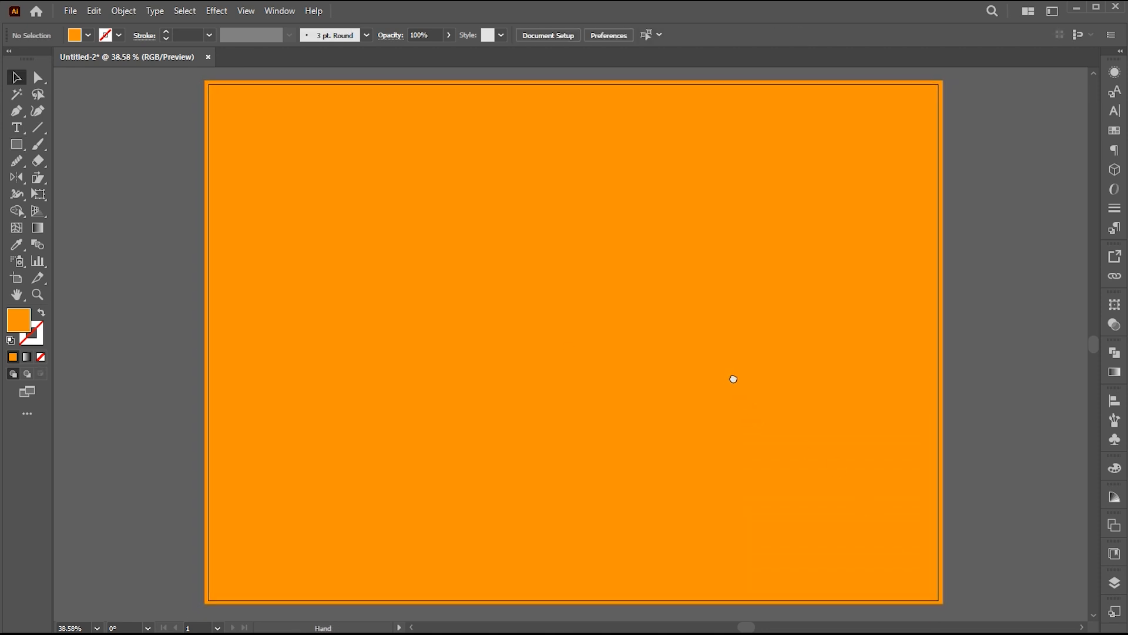
{"action": "key", "text": "ctrl+2"}
{"action": "type", "text": "678"}
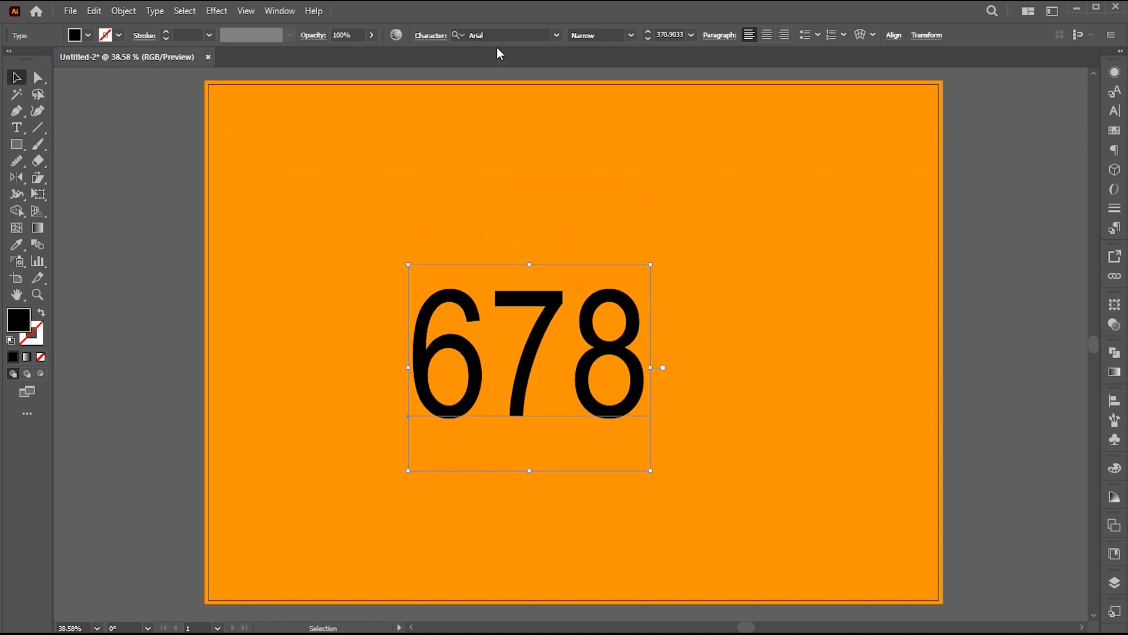
Step: Set the 678 digits in the Impact font and convert them to outlines
{"action": "type", "text": "impa"}
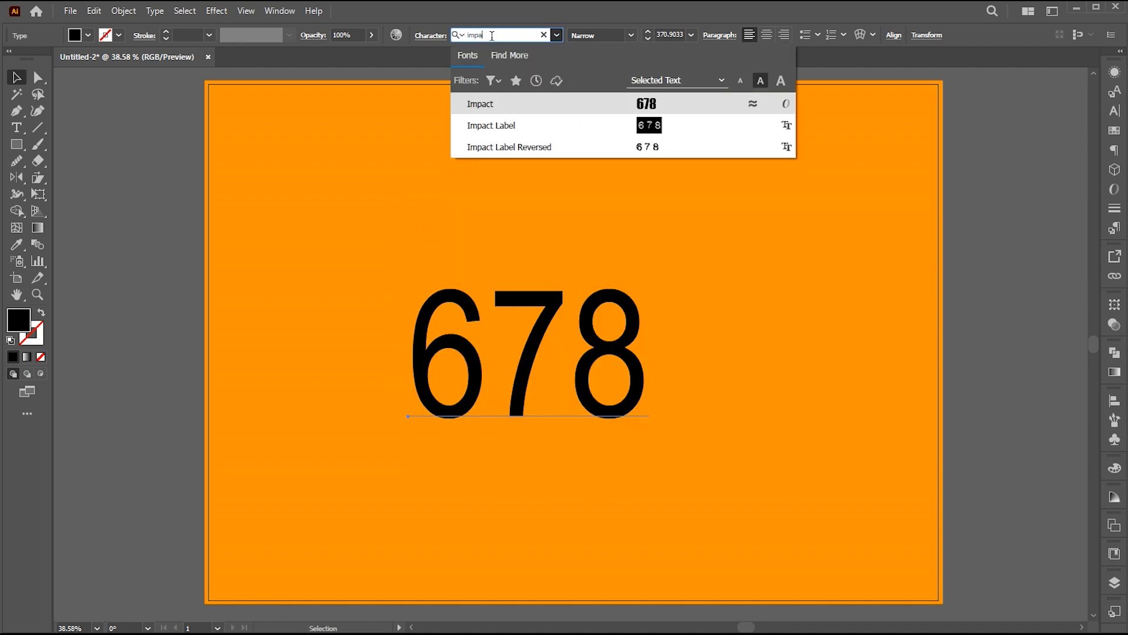
{"action": "left_click", "coordinate": [479, 103]}
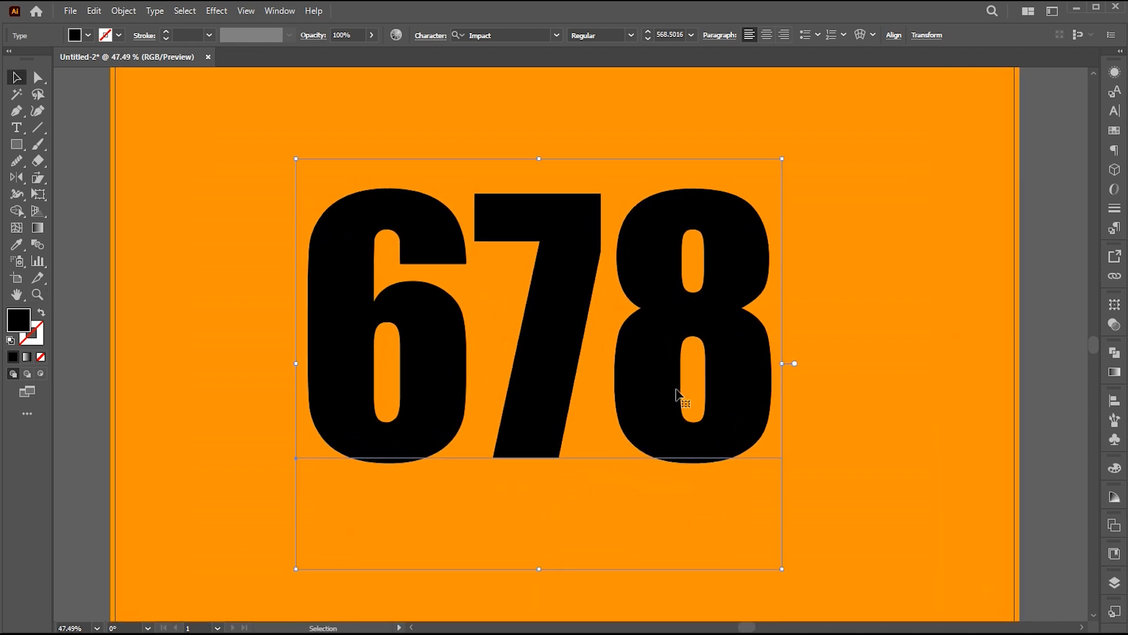
{"action": "right_click", "coordinate": [676, 400]}
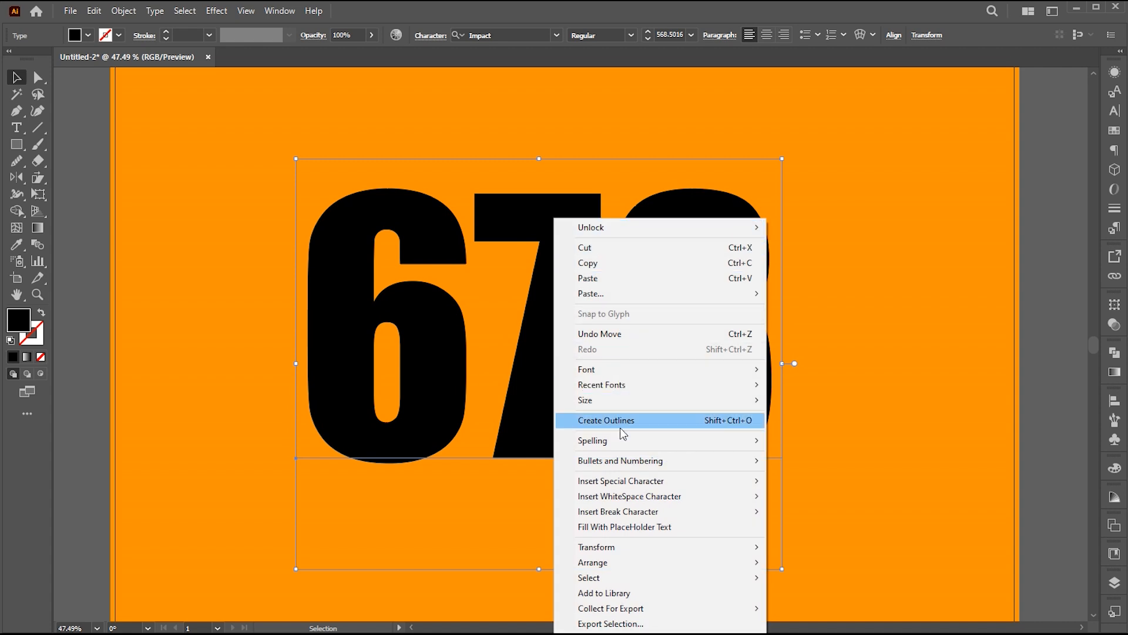
{"action": "left_click", "coordinate": [606, 419]}
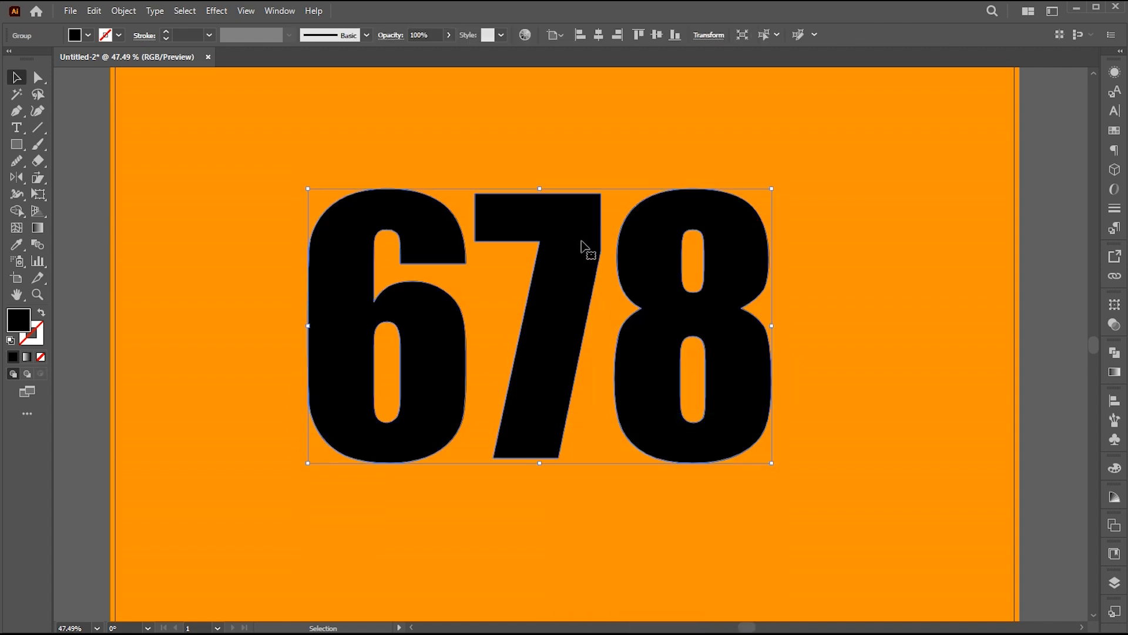
Step: Apply the 3D (Classic) Rotate effect with an isometric preset position to the digits
{"action": "left_click", "coordinate": [216, 11]}
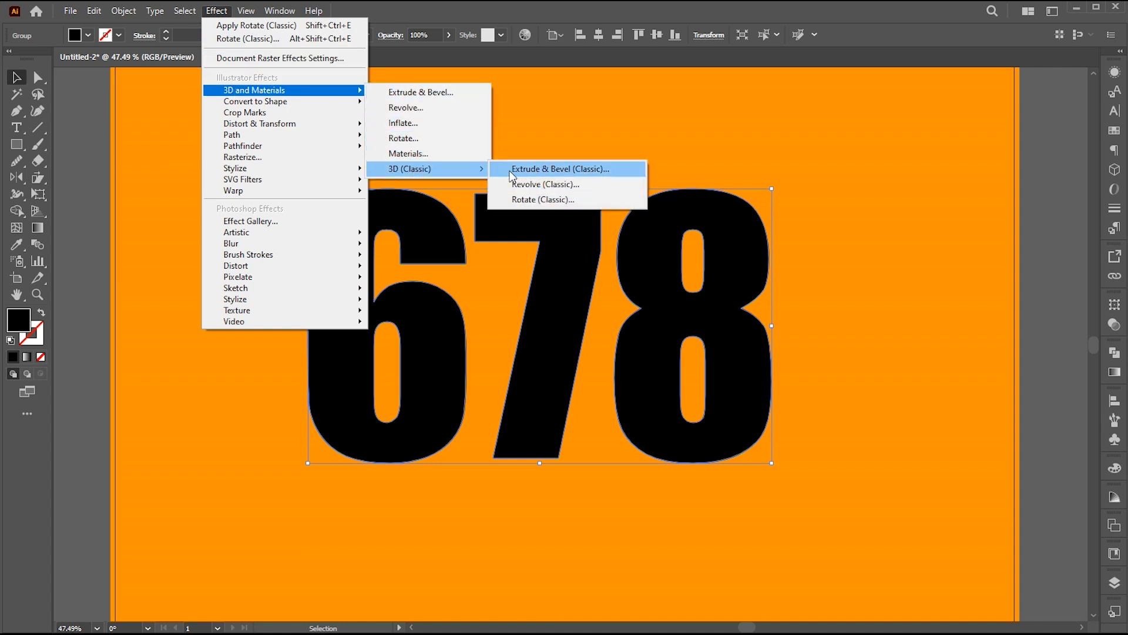
{"action": "left_click", "coordinate": [542, 200]}
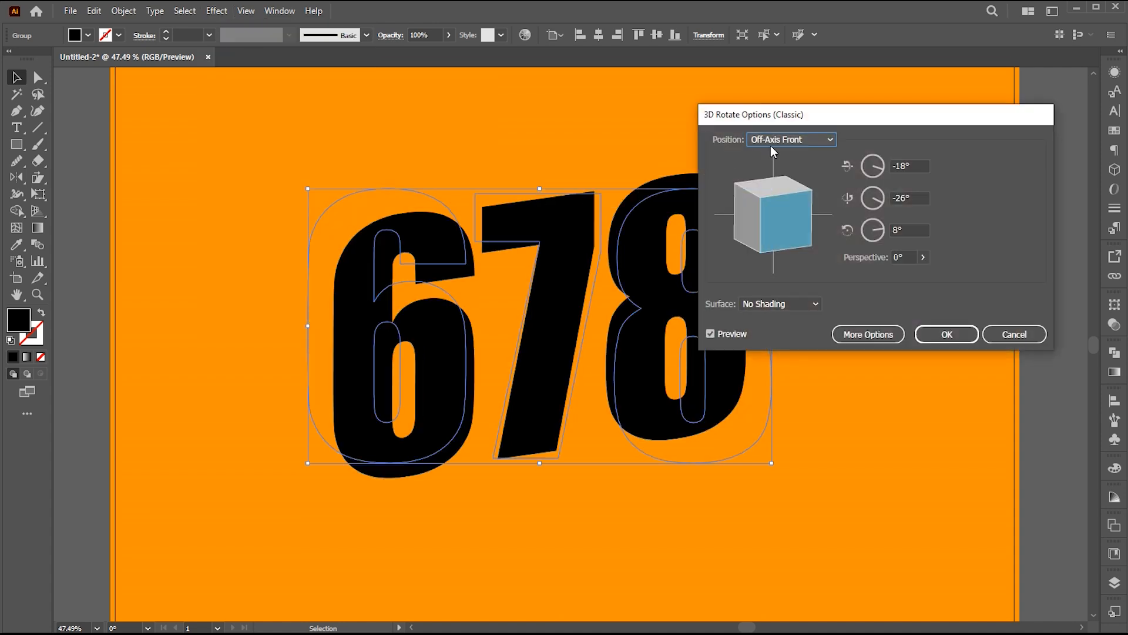
{"action": "left_click", "coordinate": [791, 139]}
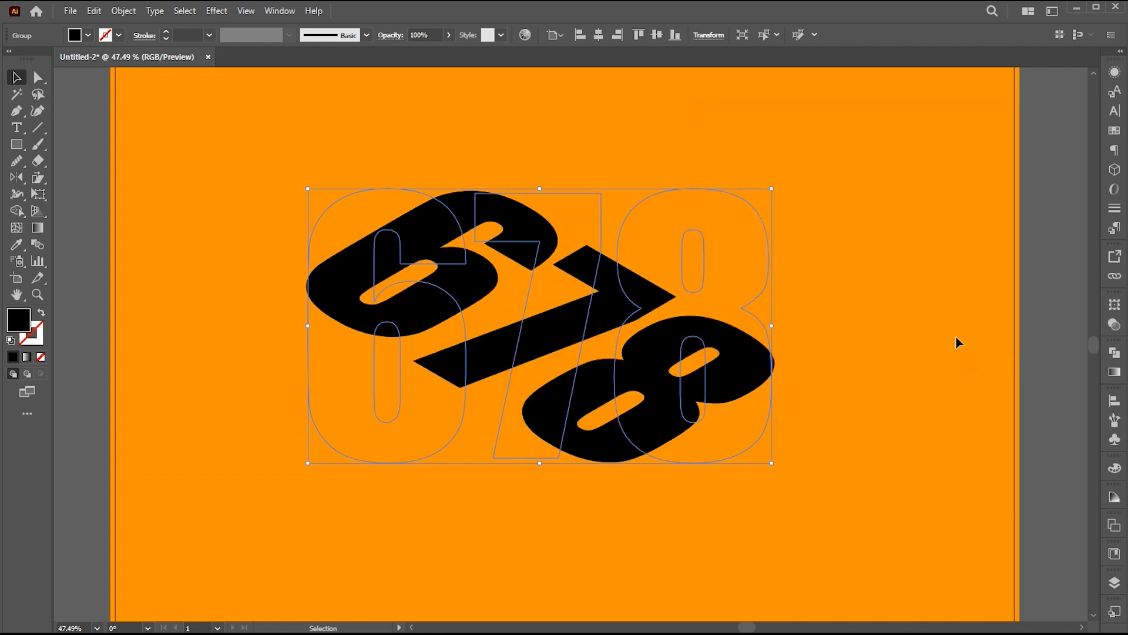
Step: Expand the 3D appearance into real shapes and ungroup the rotated digits
{"action": "left_click", "coordinate": [123, 11]}
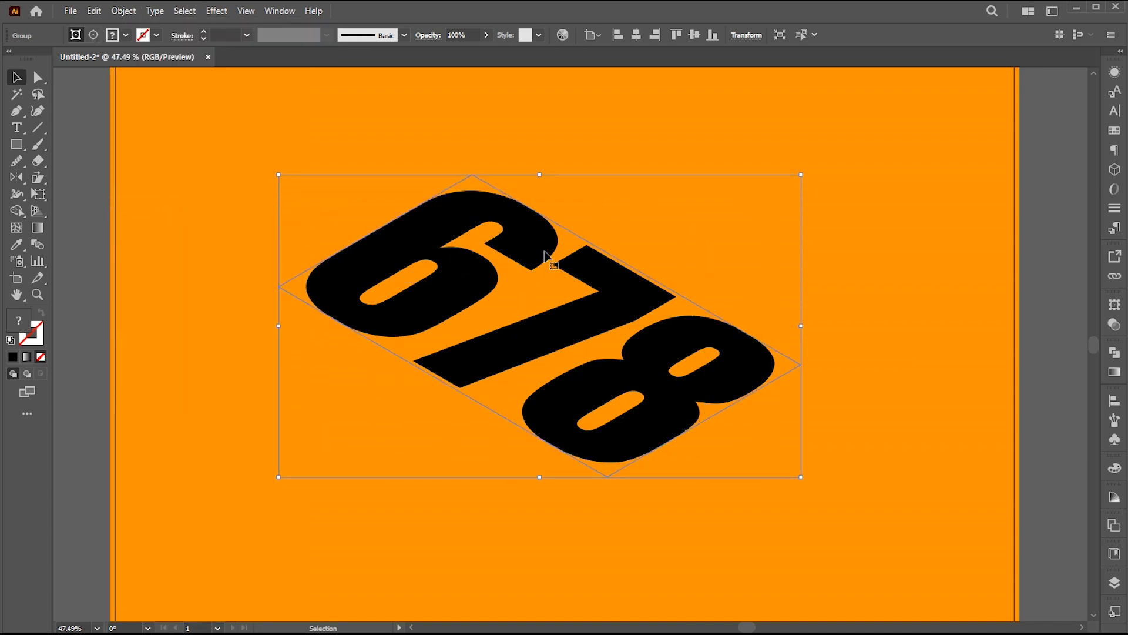
{"action": "right_click", "coordinate": [550, 261]}
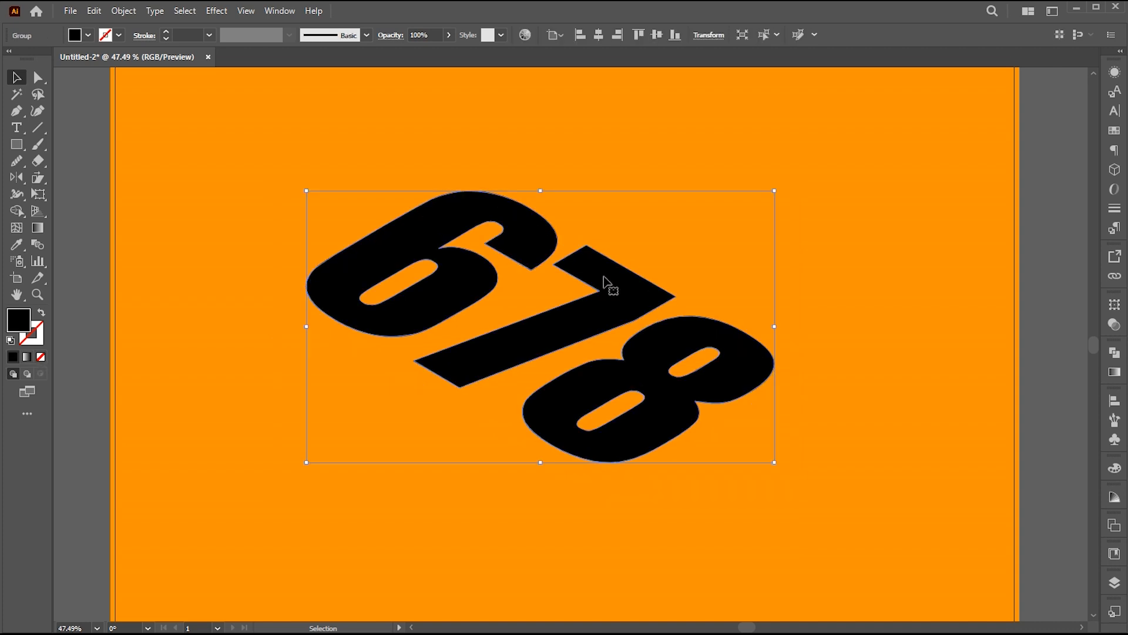
{"action": "left_click", "coordinate": [803, 319]}
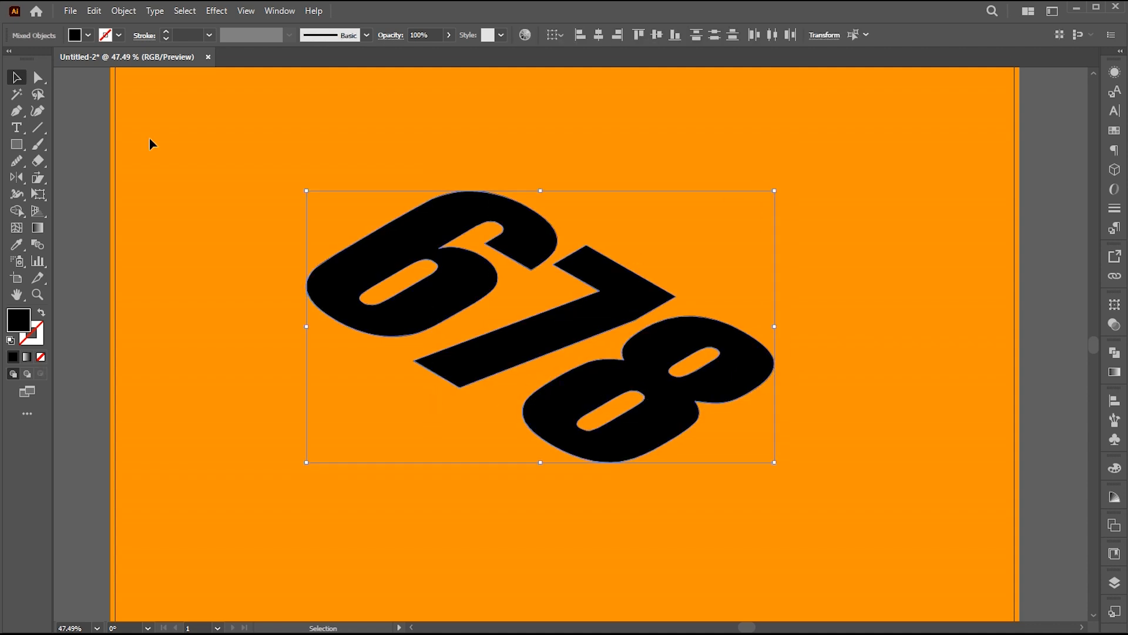
Step: Paste a white copy of 678 in front and wrap the white 8 in a 4-row, 8-column envelope mesh
{"action": "left_click", "coordinate": [94, 10]}
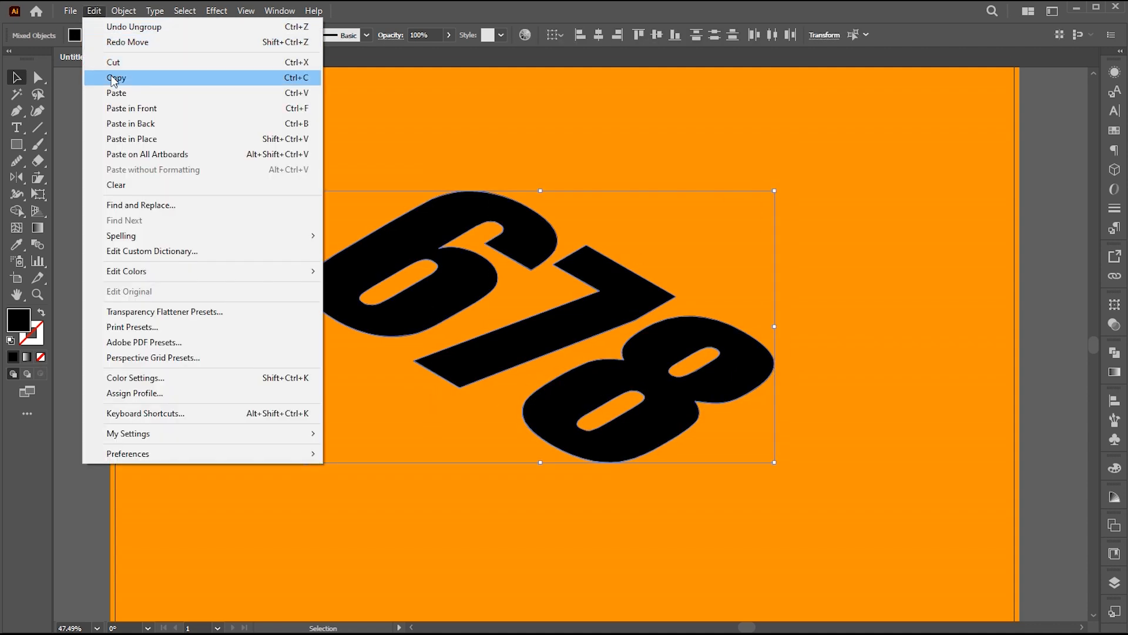
{"action": "mouse_move", "coordinate": [115, 42]}
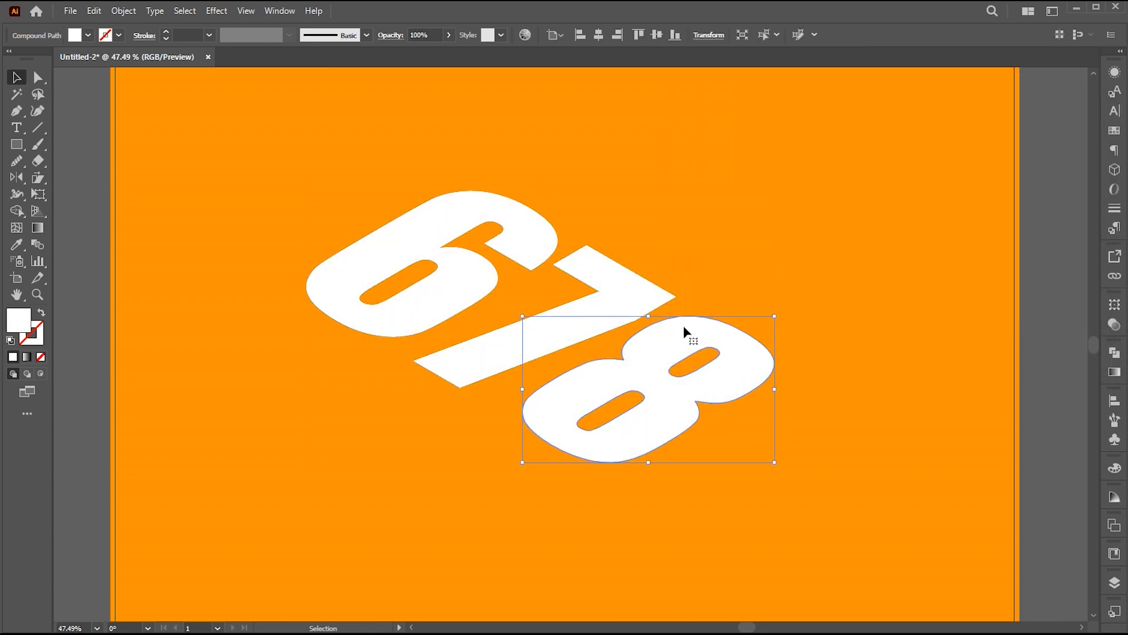
{"action": "left_click", "coordinate": [124, 10]}
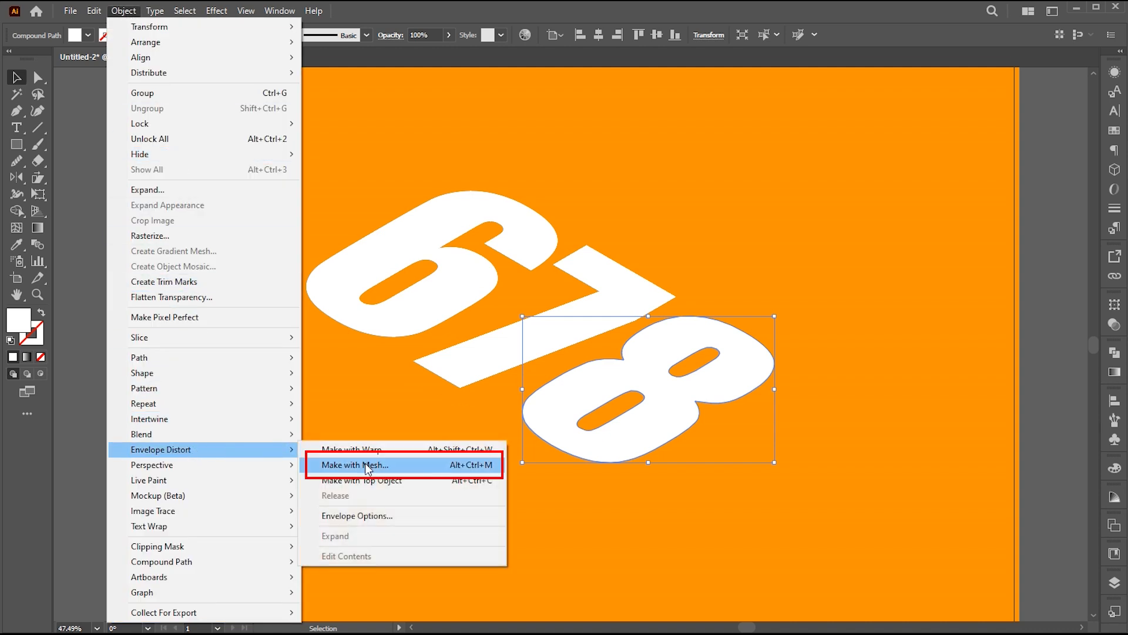
{"action": "left_click", "coordinate": [354, 466]}
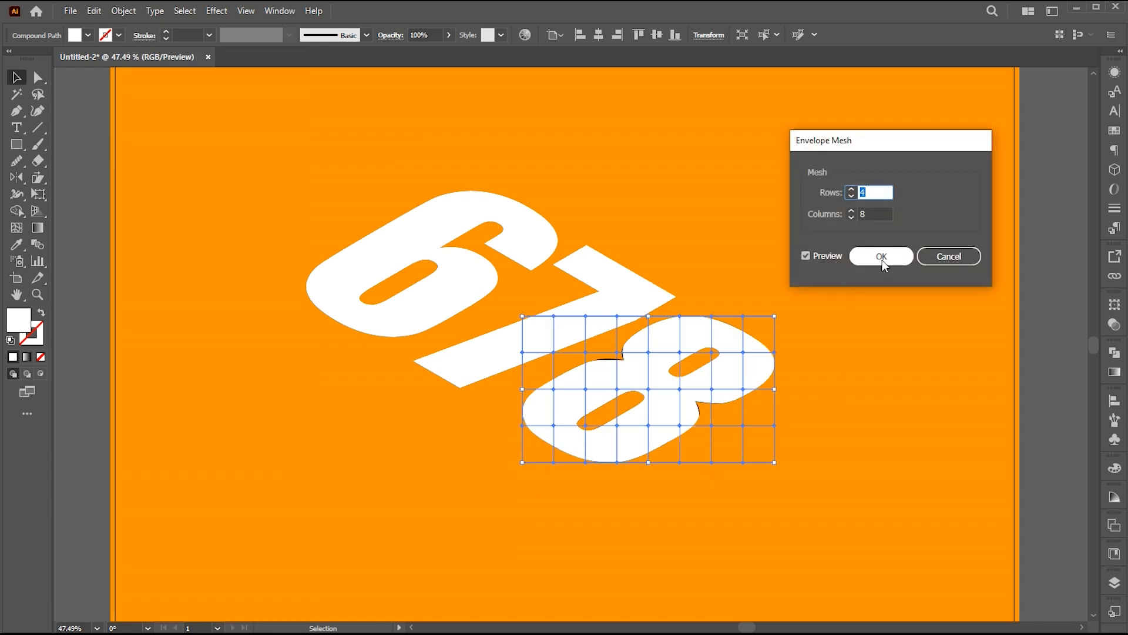
{"action": "left_click", "coordinate": [880, 257]}
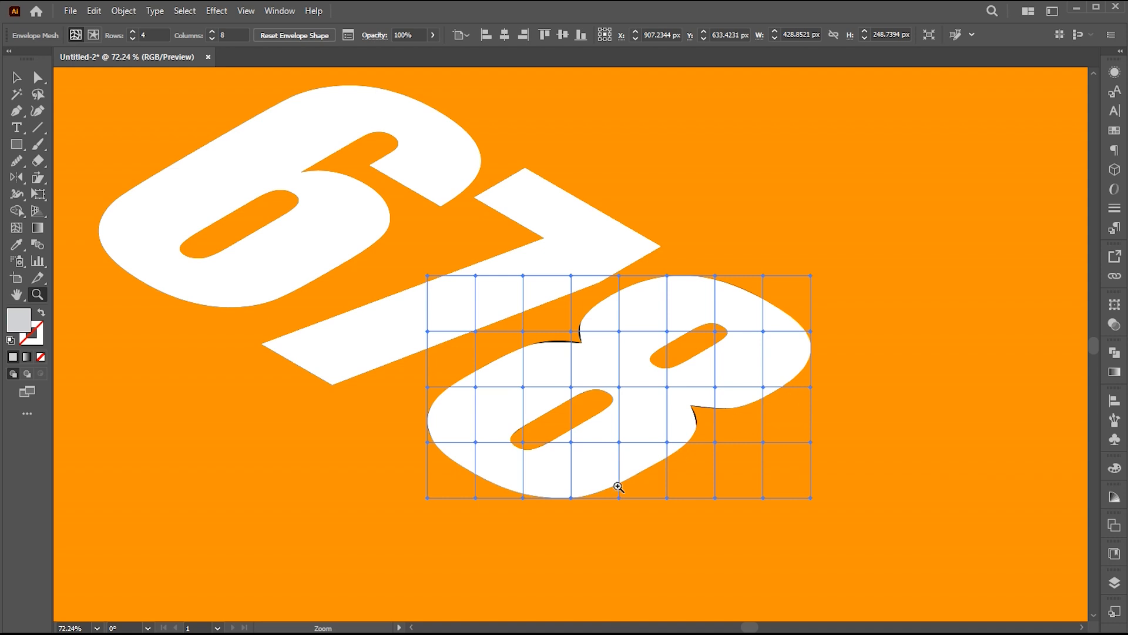
Step: With the Direct Selection tool, drag the 8's bottom mesh points upward into a curl revealing black beneath
{"action": "left_click", "coordinate": [38, 79]}
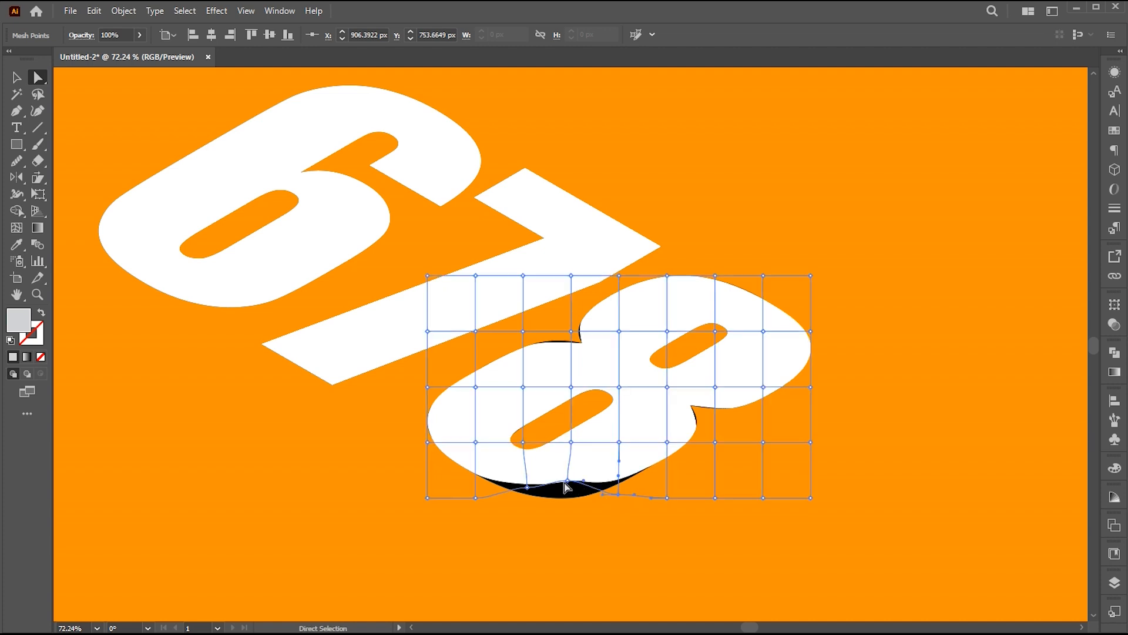
{"action": "left_click_drag", "start_coordinate": [566, 487], "coordinate": [566, 478]}
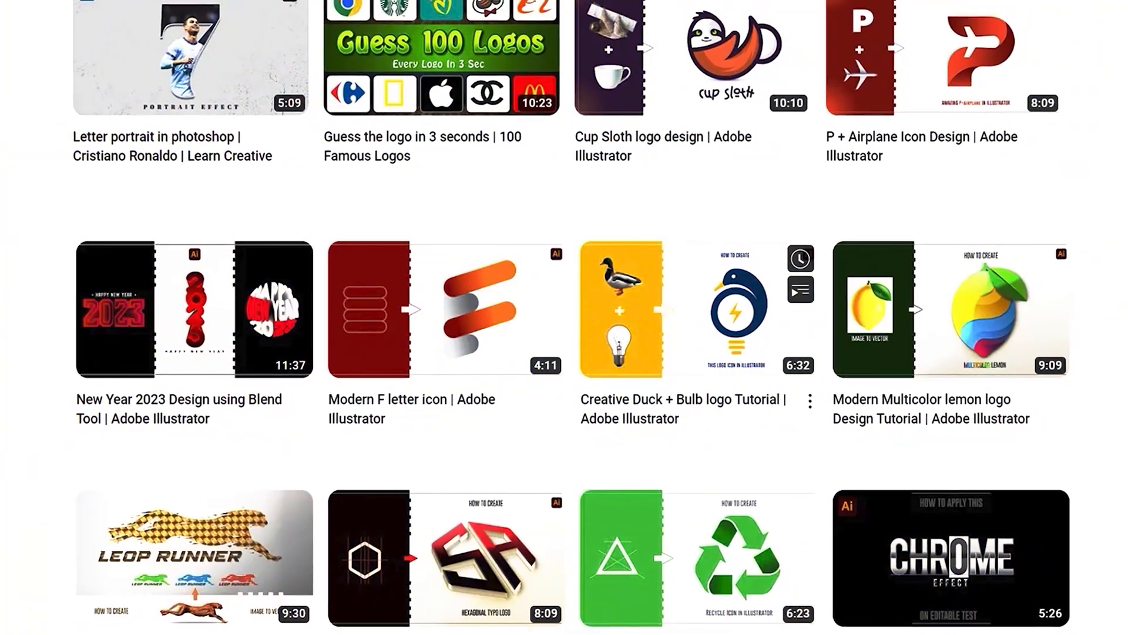
Step: Scroll down through the YouTube channel's grid of tutorial video thumbnails
{"action": "scroll", "scroll_direction": "down", "scroll_amount": 3}
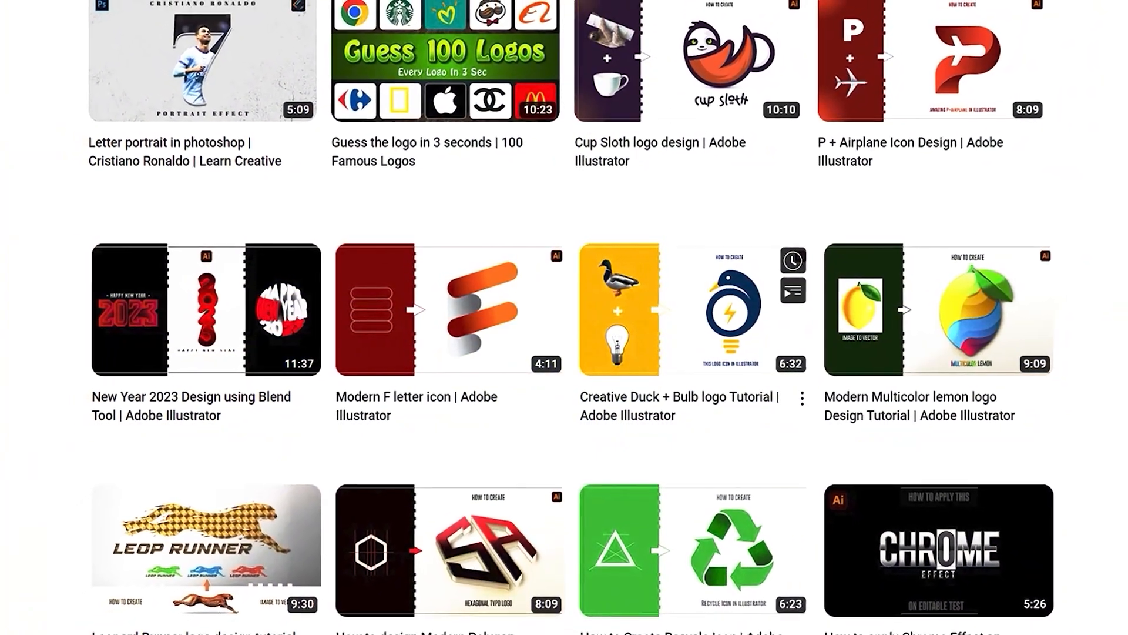